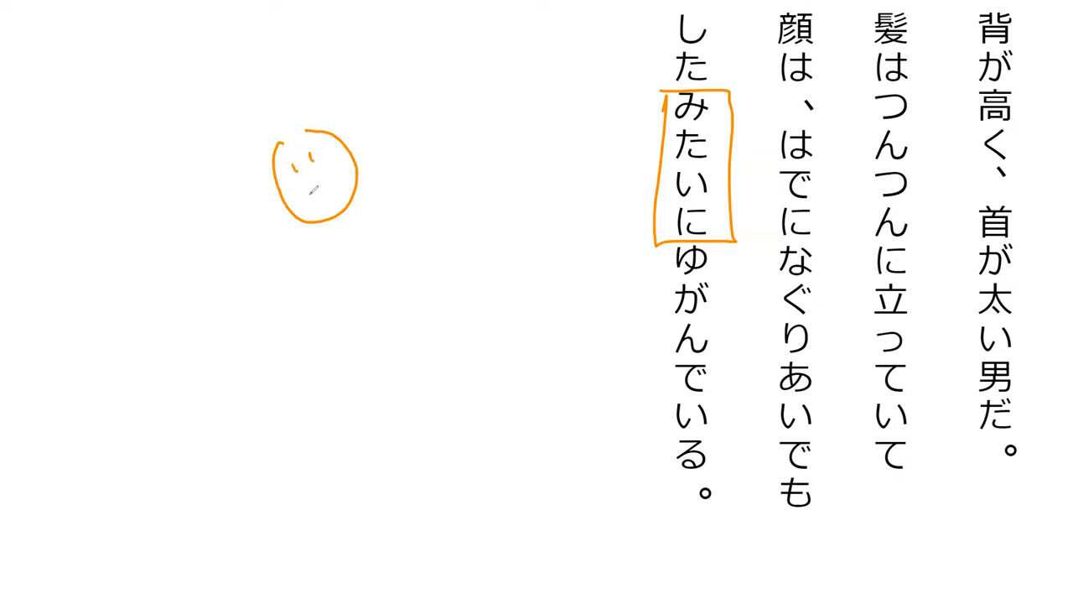
# - Draw a smile and a short stroke beside it, left of the boxed phrase
pyautogui.moveTo(302, 189); pyautogui.dragTo(381, 176)
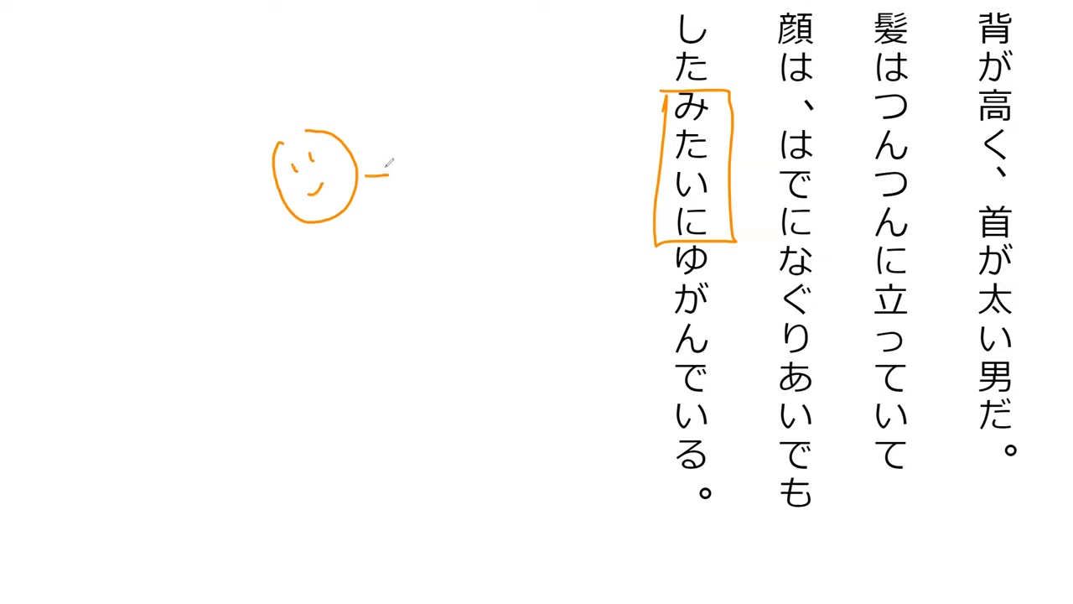
pyautogui.moveTo(386, 160); pyautogui.dragTo(398, 188)
pyautogui.write('多田')
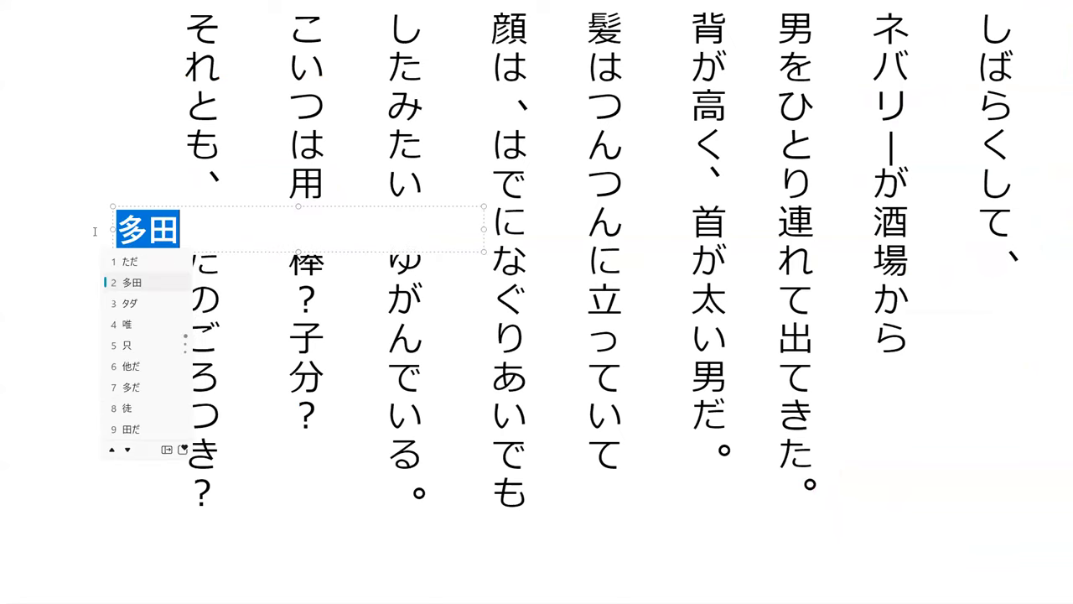
pyautogui.click(127, 345)
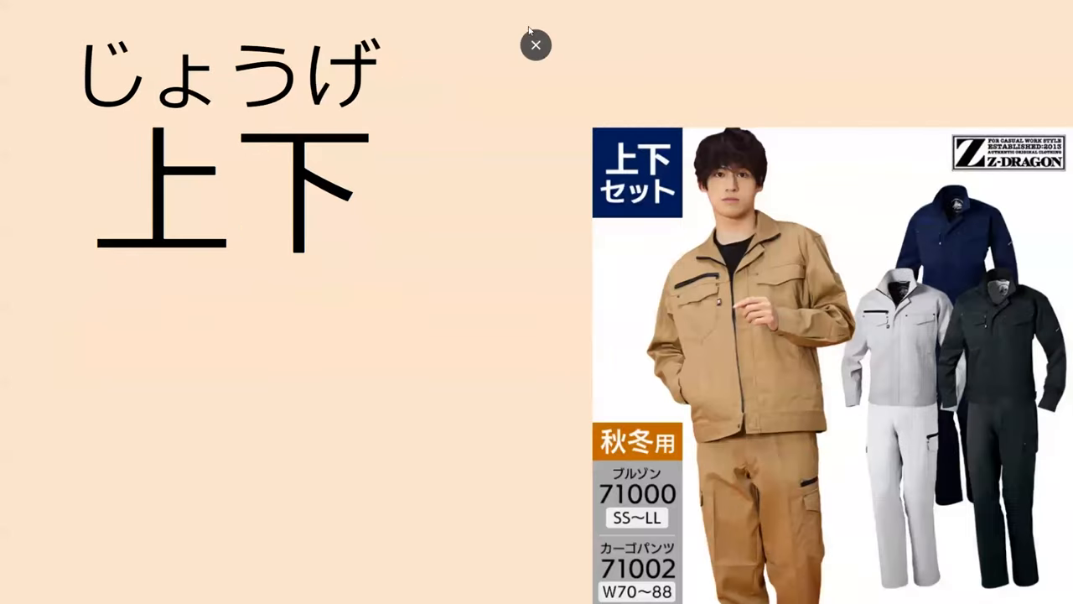
# - Exit full-screen presentation and return to editing the じょうげ 上下 slide
pyautogui.click(535, 45)
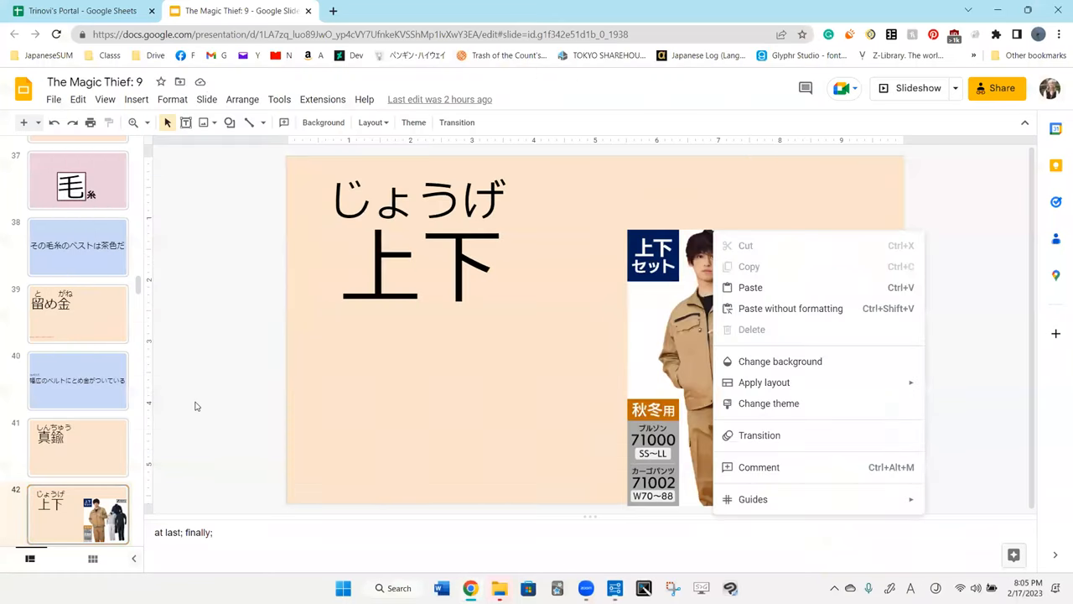
pyautogui.click(910, 87)
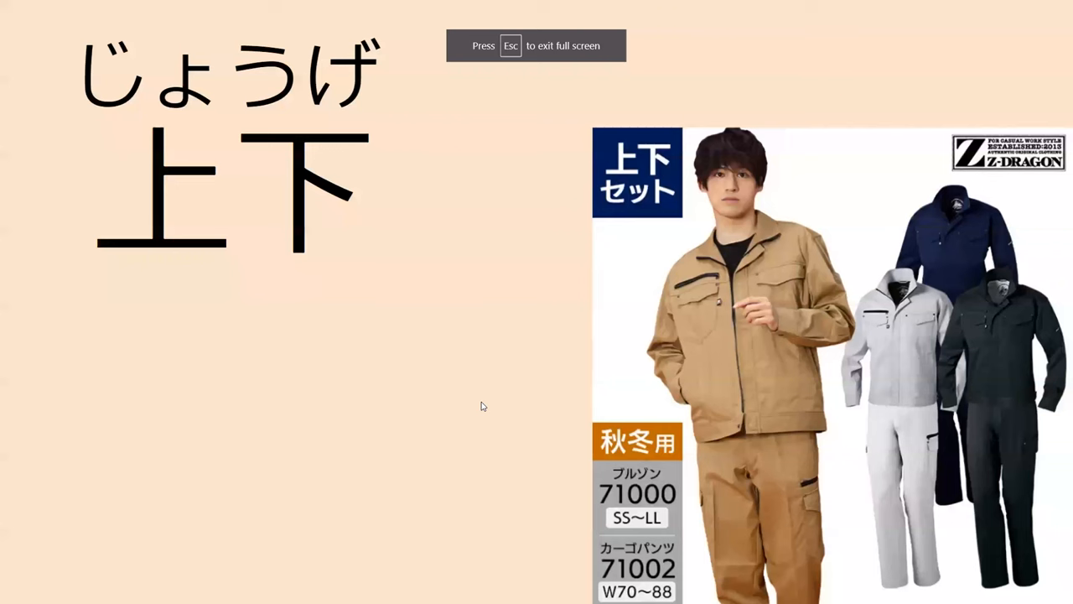
# - Drag on the presented 上下 slide with the work-clothes picture
pyautogui.moveTo(704, 248); pyautogui.dragTo(738, 398)
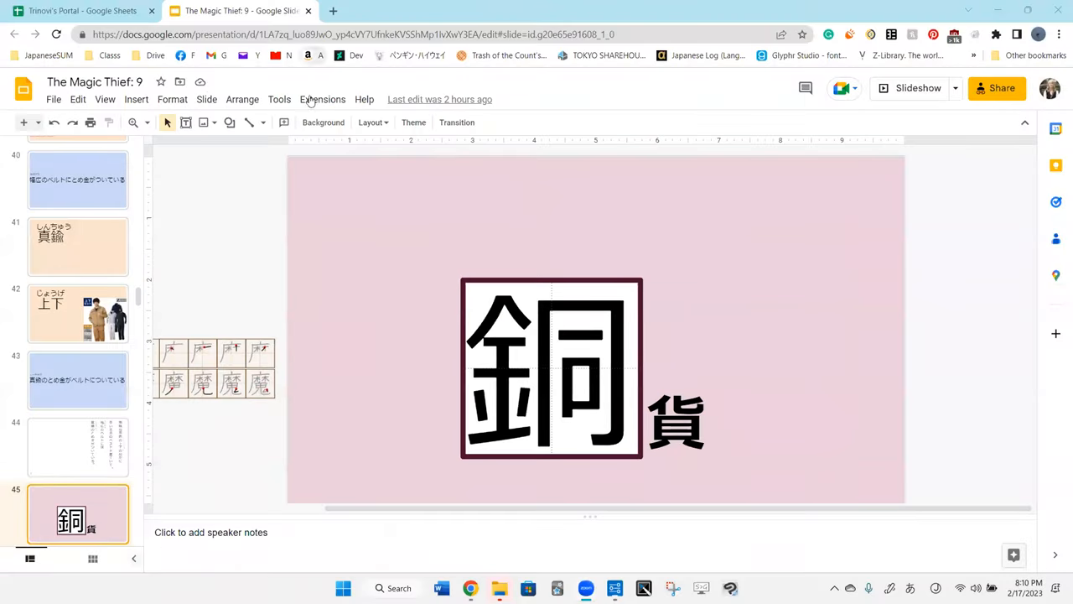
# - Open slide 44, the vertical furigana-annotated passage about 上下 clothes and a 真鍮 buckle
pyautogui.click(77, 446)
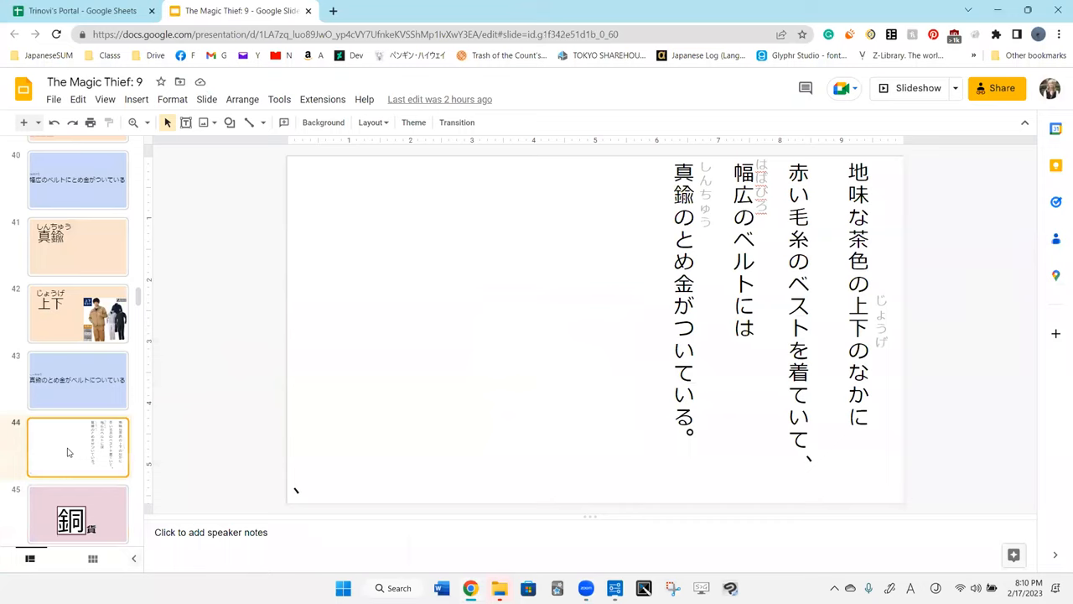
pyautogui.moveTo(543, 494)
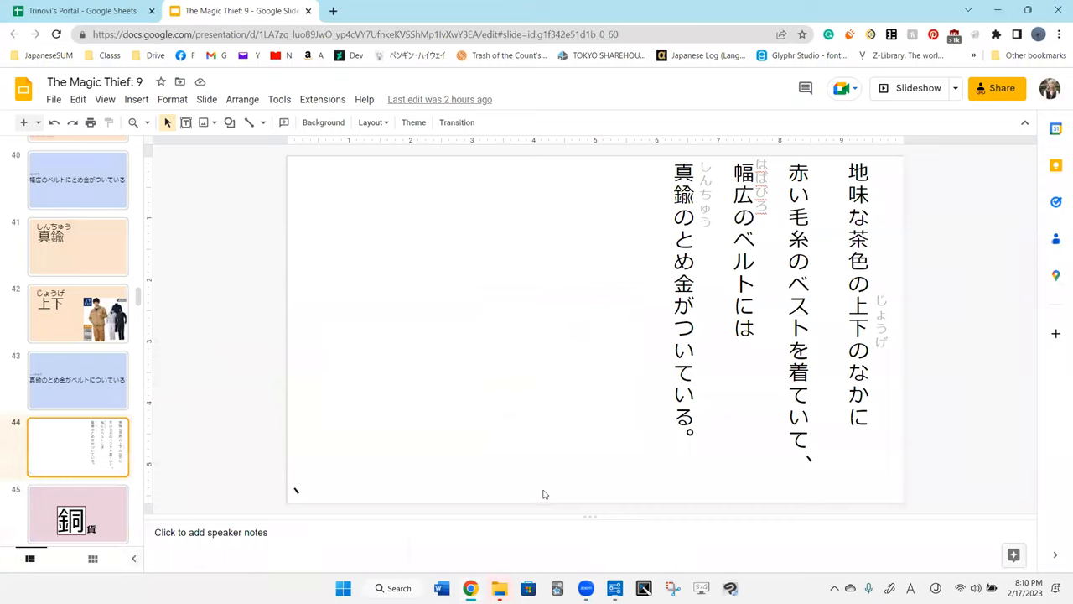
pyautogui.moveTo(797, 286)
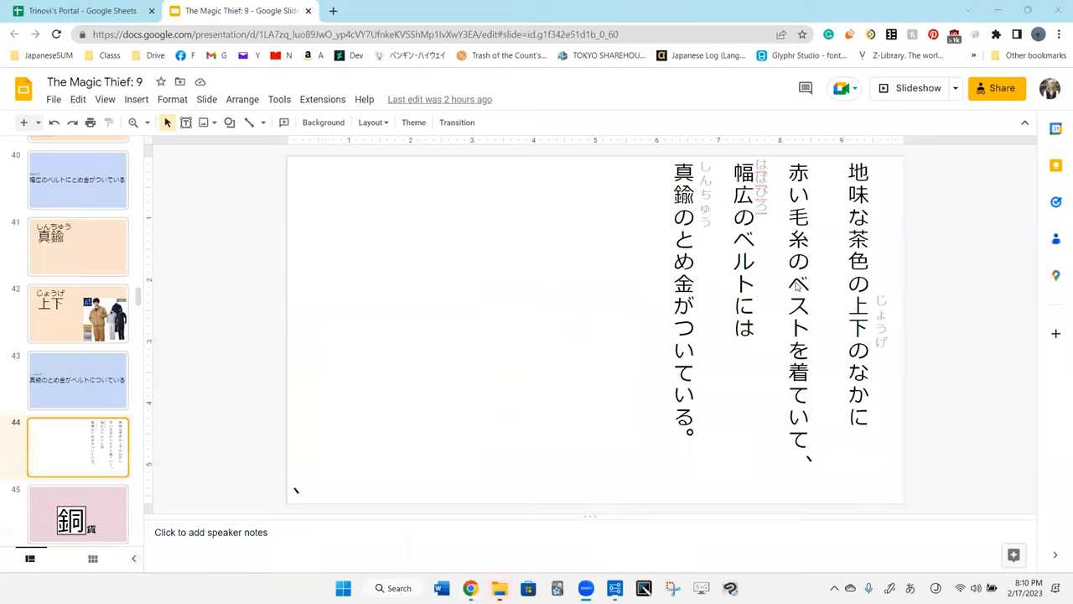